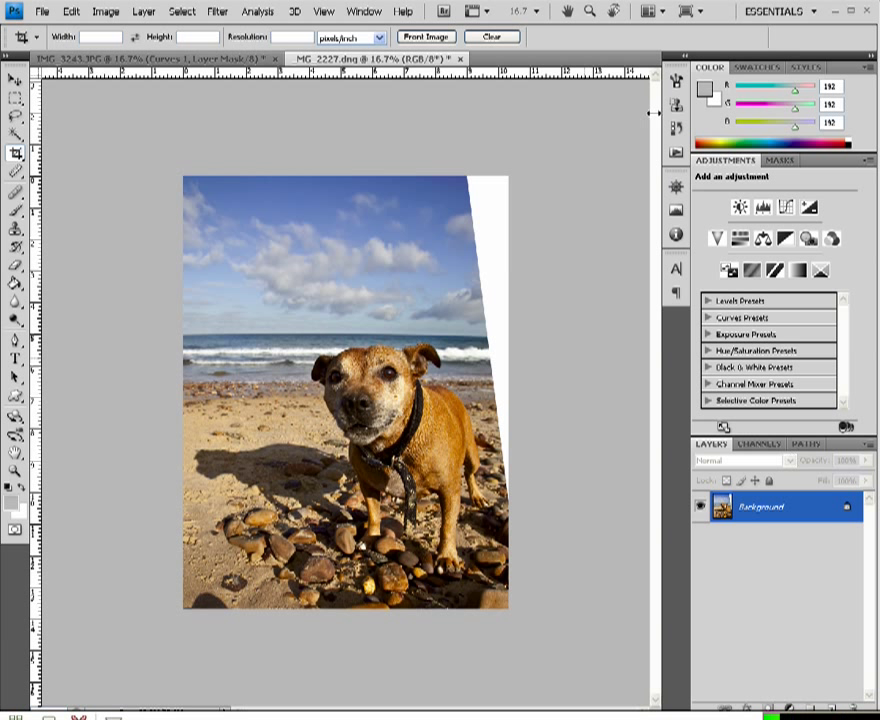
pyautogui.moveTo(513, 375)
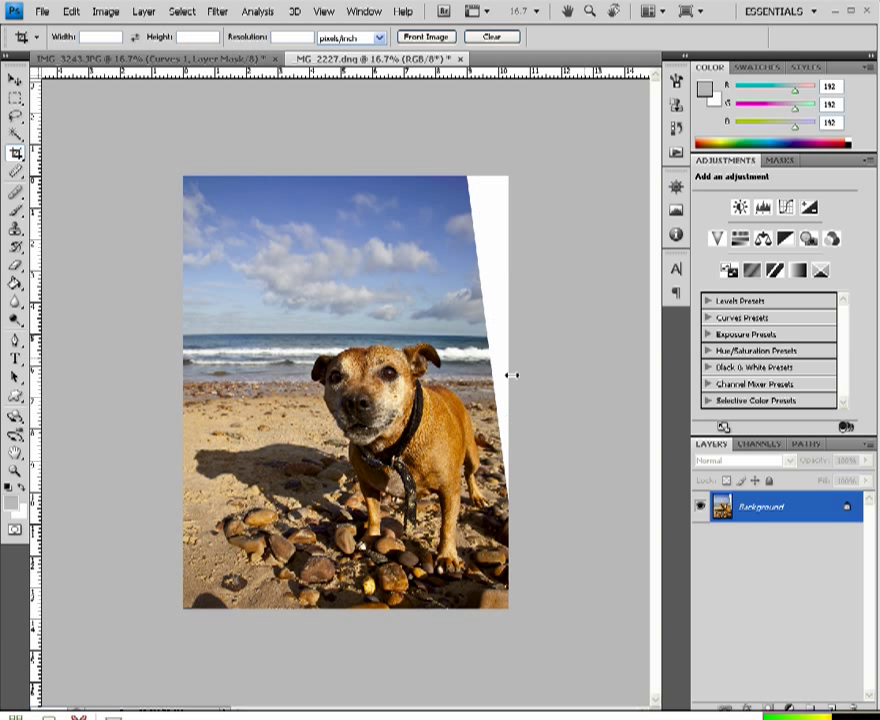
pyautogui.moveTo(500, 351)
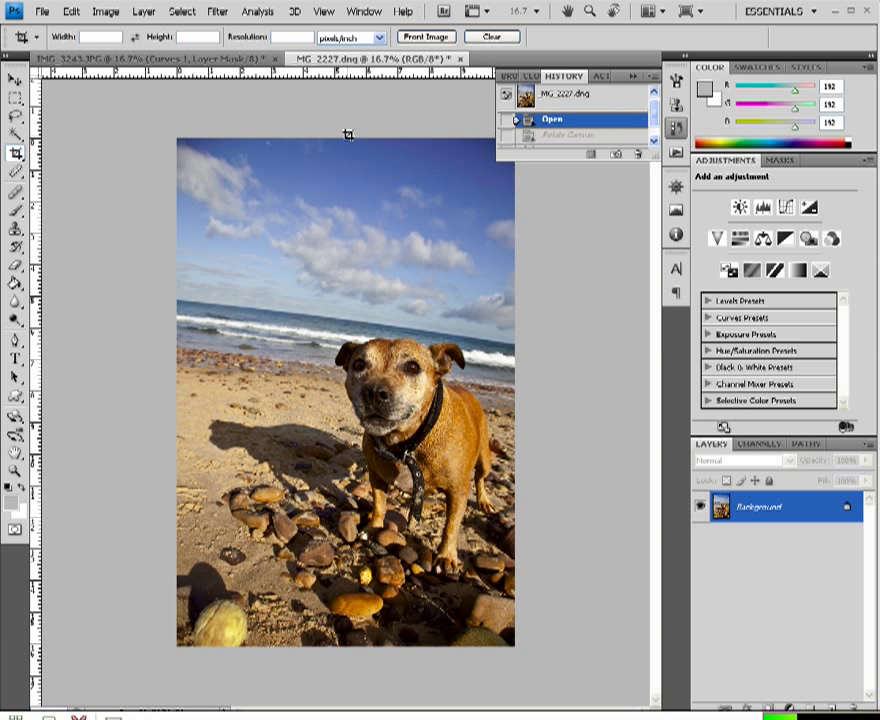
pyautogui.moveTo(158, 157)
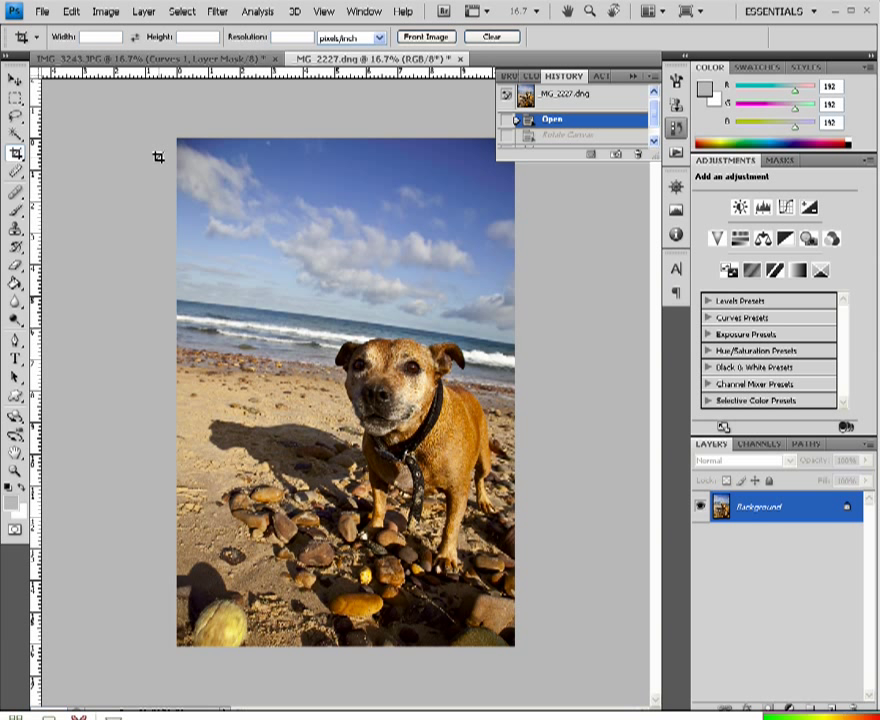
pyautogui.moveTo(351, 328)
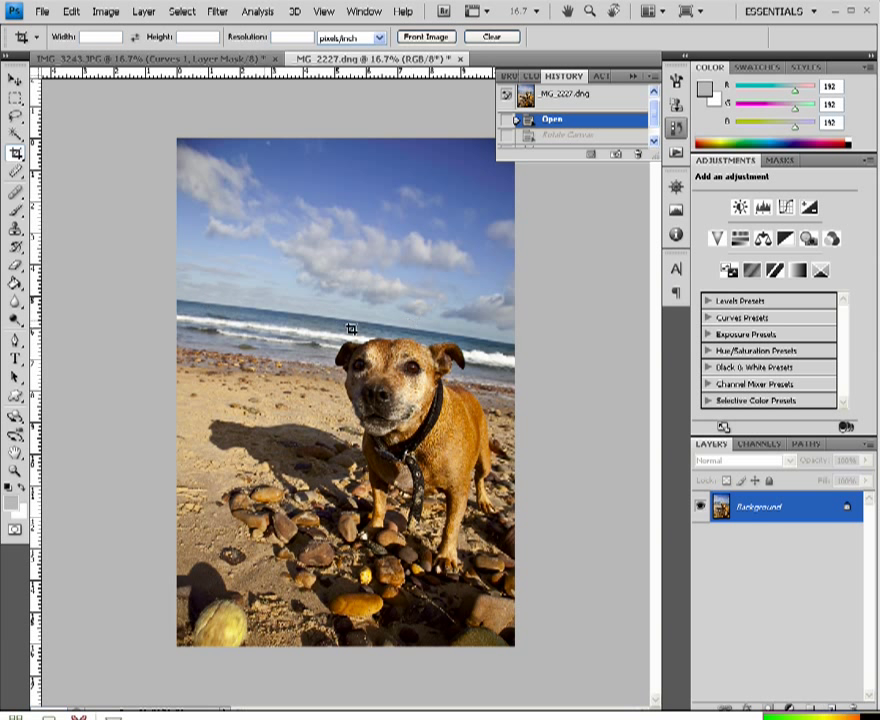
pyautogui.moveTo(292, 405)
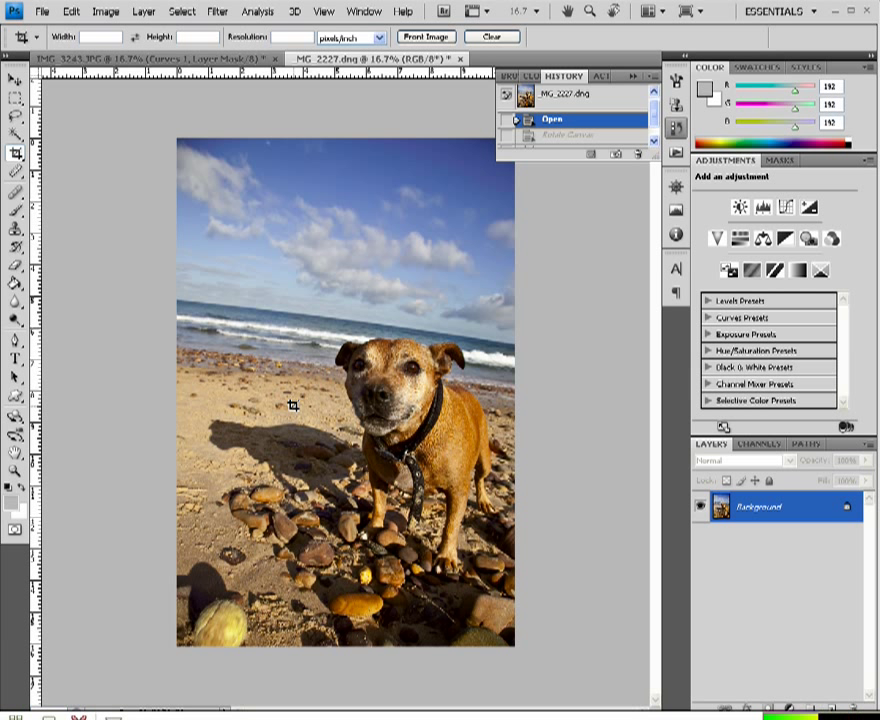
pyautogui.moveTo(89, 244)
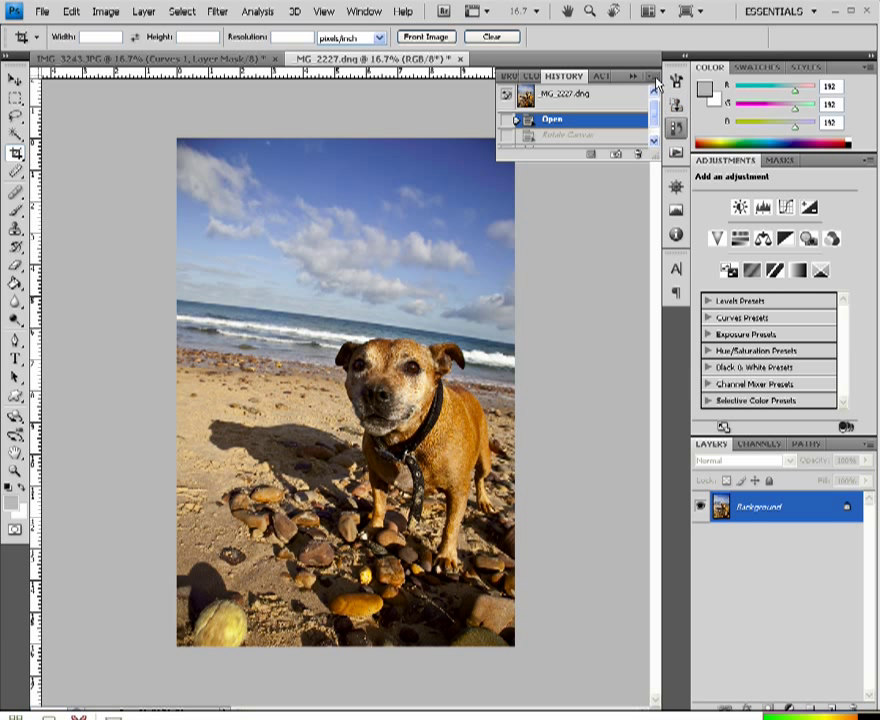
# Close the History panel with the photo back in its unrotated state.
pyautogui.click(654, 84)
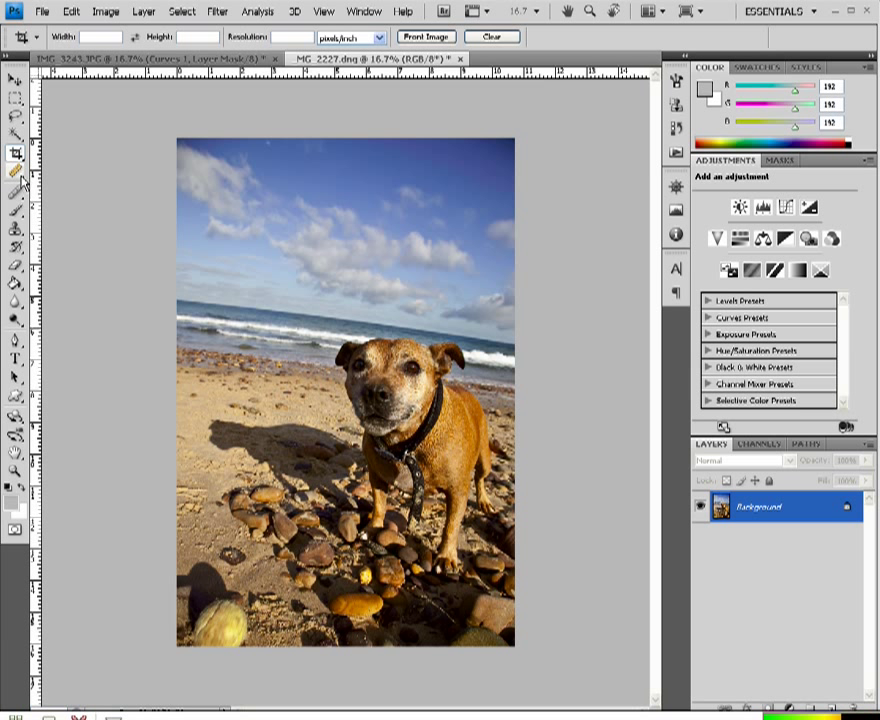
# Measure the tilted sea horizon with the Ruler Tool, reading about −7.5°.
pyautogui.click(18, 177)
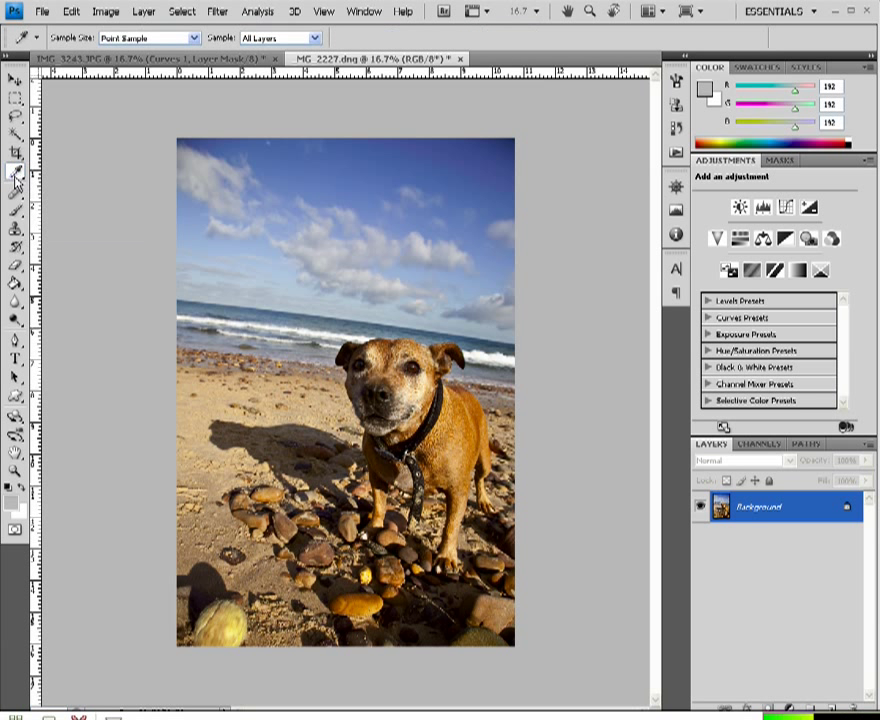
pyautogui.moveTo(16, 174)
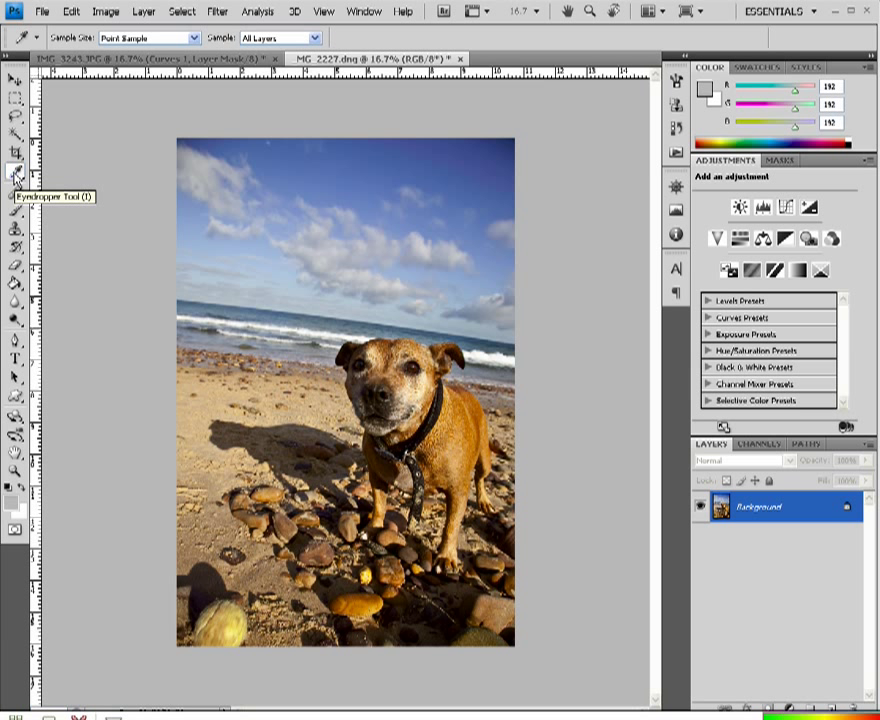
pyautogui.click(15, 173)
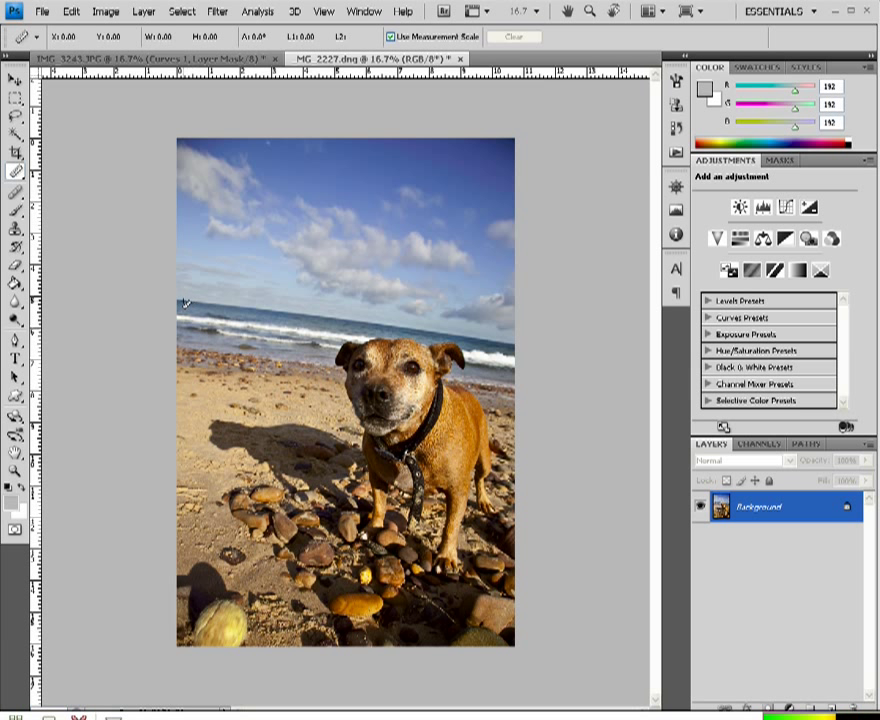
pyautogui.moveTo(183, 302); pyautogui.dragTo(500, 352)
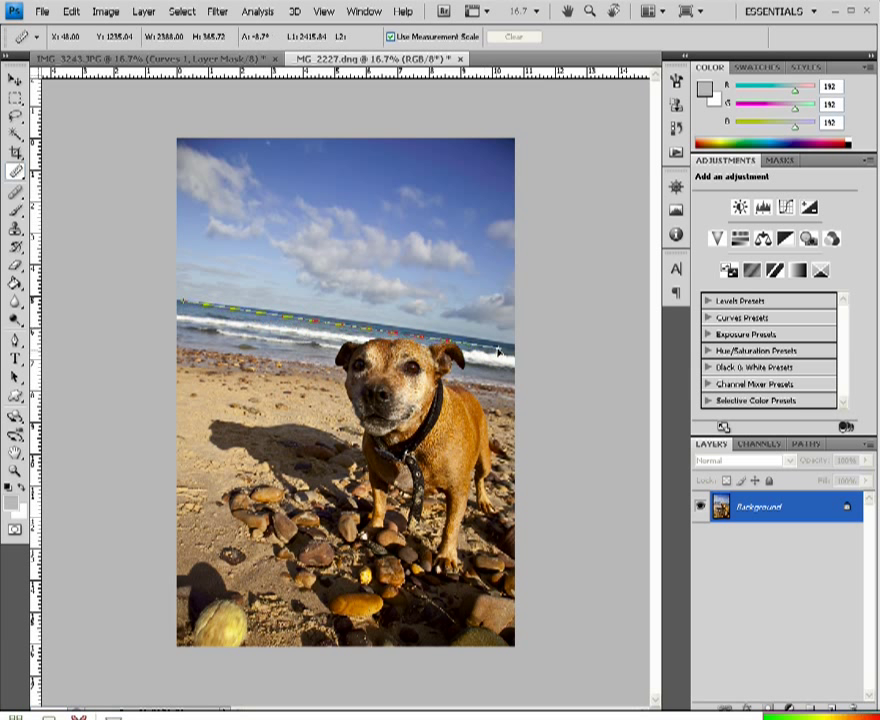
pyautogui.moveTo(180, 300); pyautogui.dragTo(500, 345)
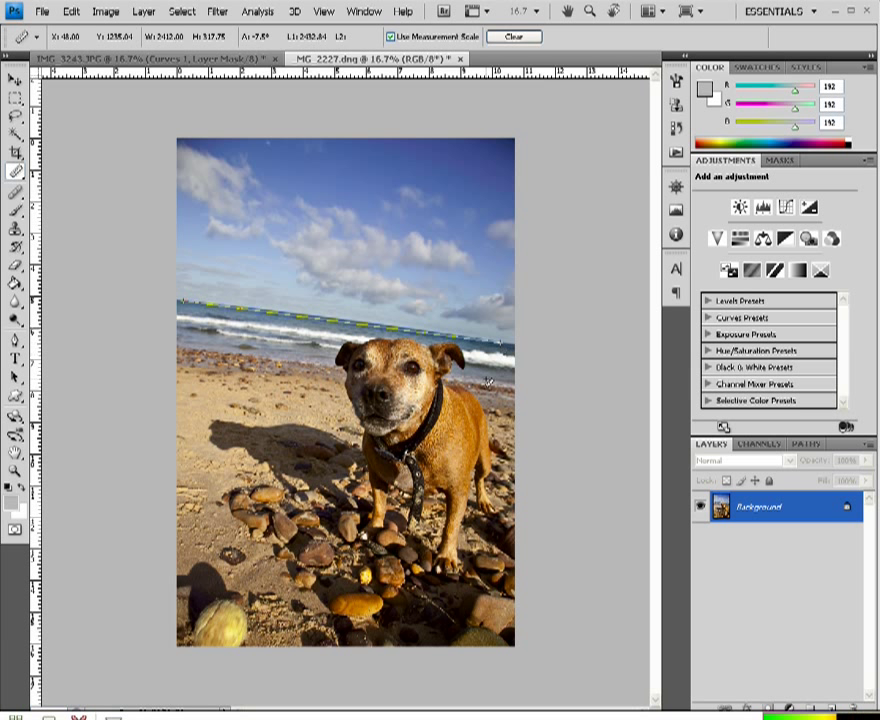
pyautogui.click(106, 11)
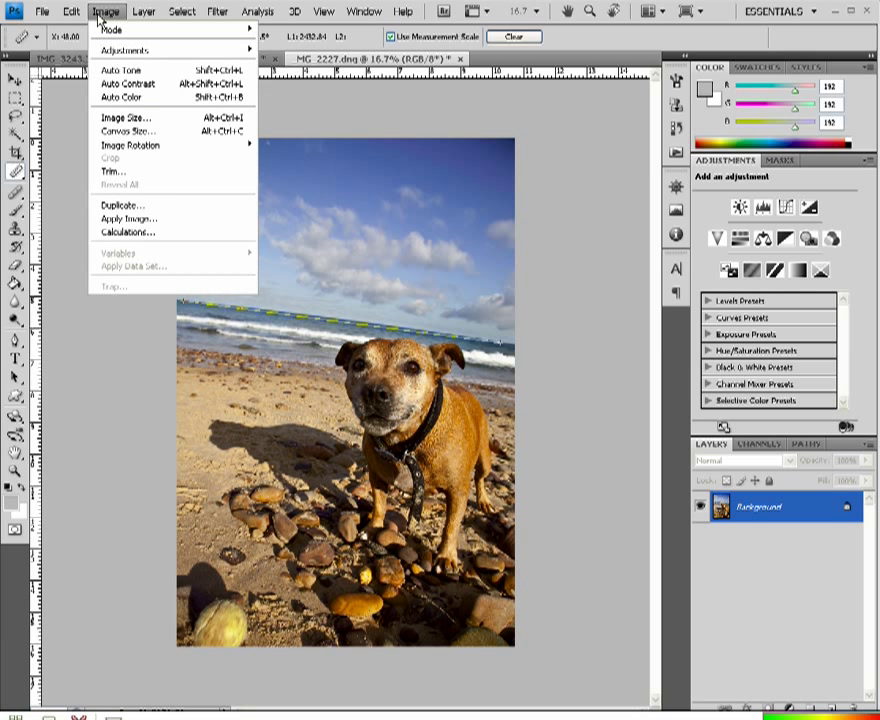
pyautogui.moveTo(130, 144)
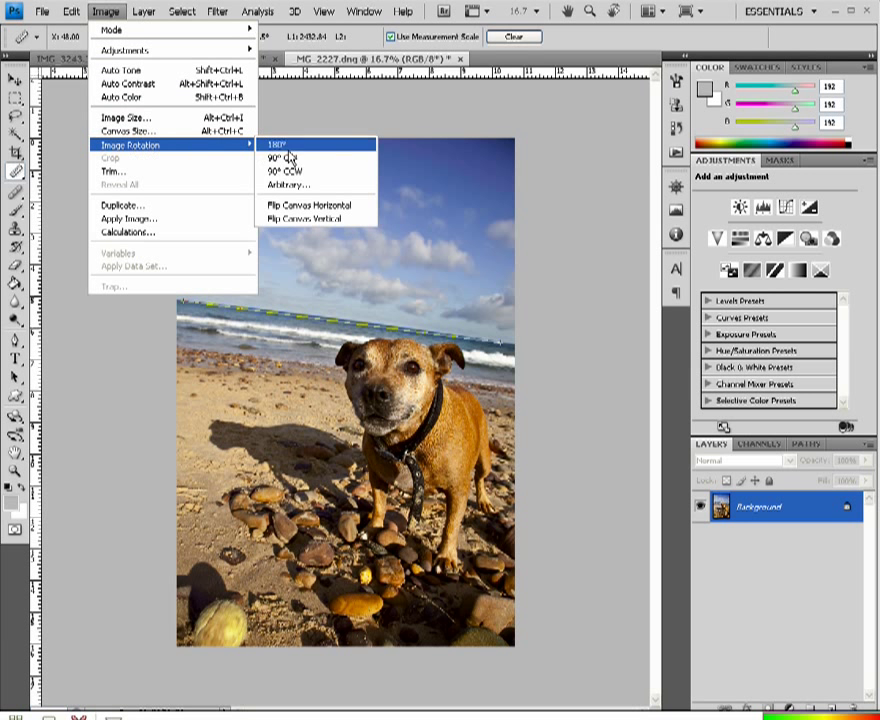
pyautogui.moveTo(305, 185)
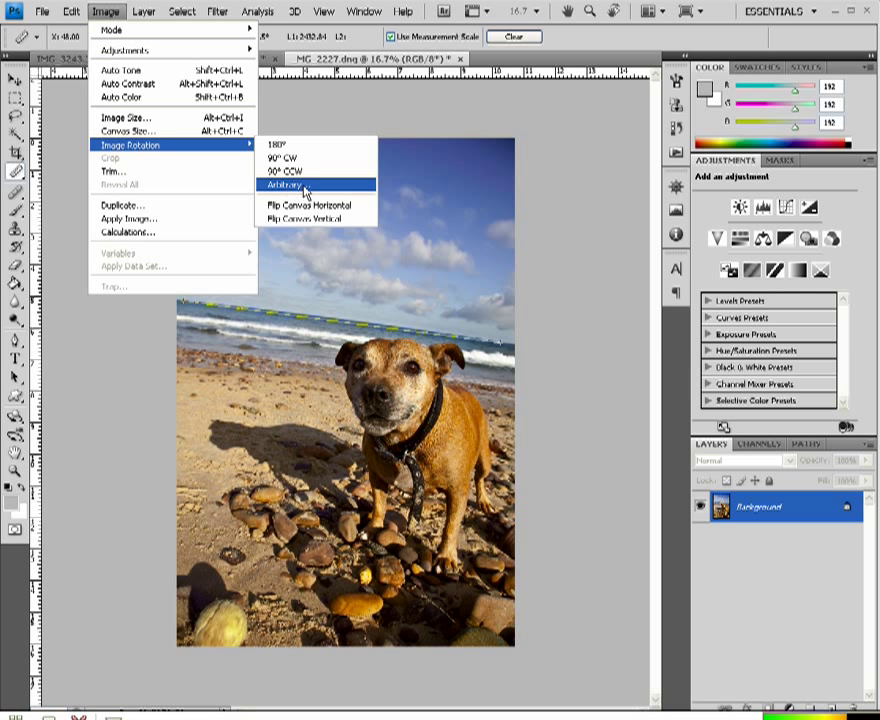
# Rotate the canvas arbitrarily by 7.5° counter-clockwise to level the horizon.
pyautogui.click(285, 185)
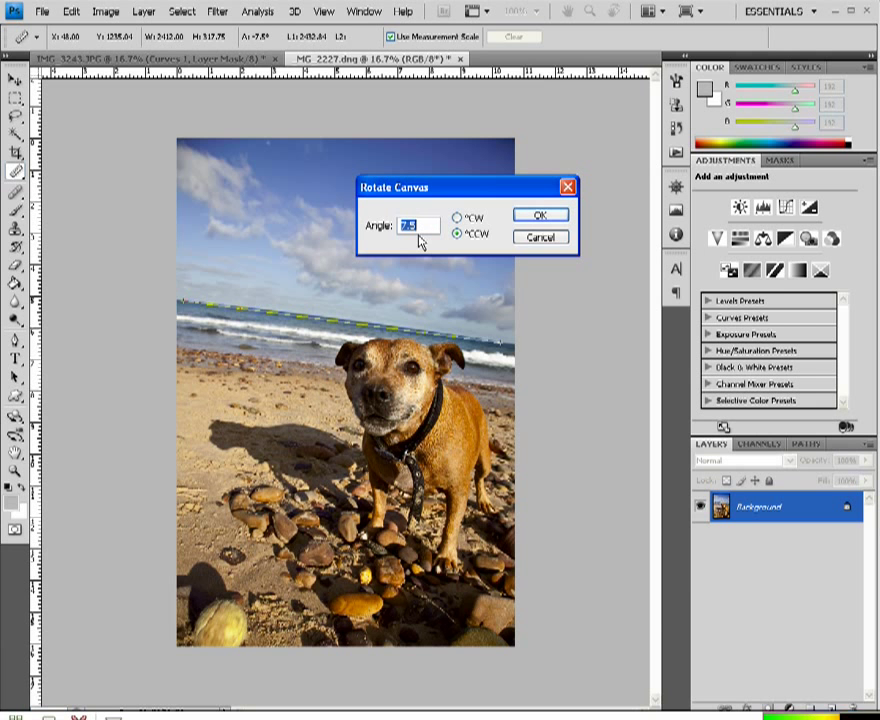
pyautogui.click(541, 214)
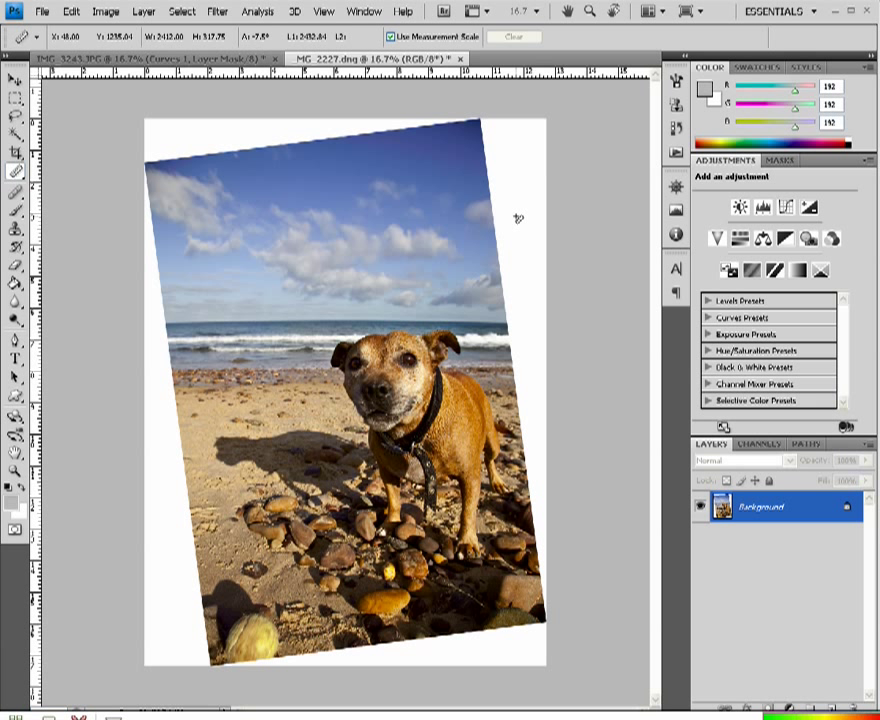
pyautogui.moveTo(530, 331)
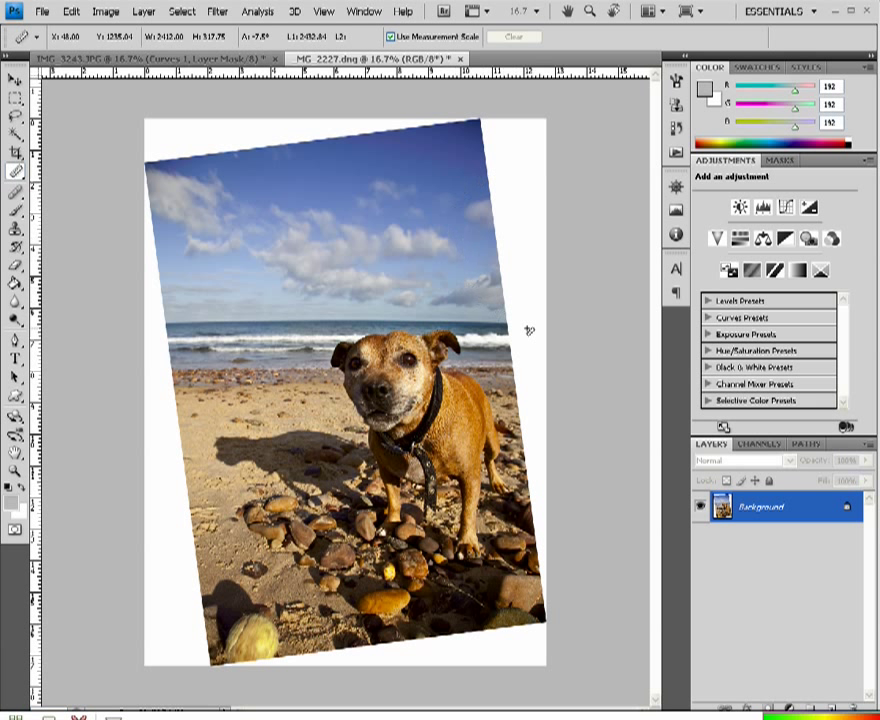
pyautogui.moveTo(275, 273)
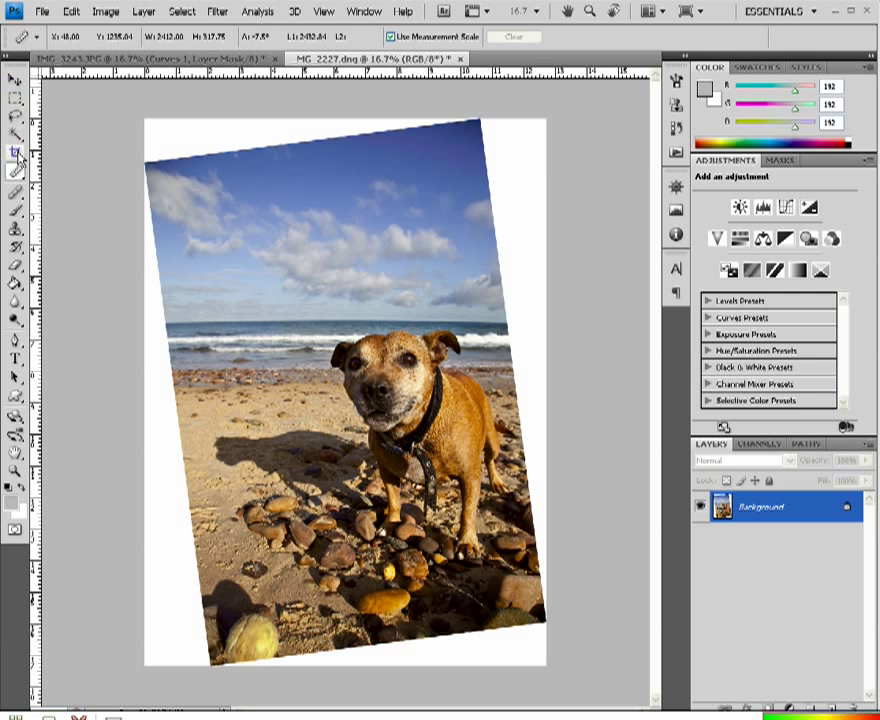
# Draw a crop box inside the rotated photo and pull its right side inward.
pyautogui.click(16, 152)
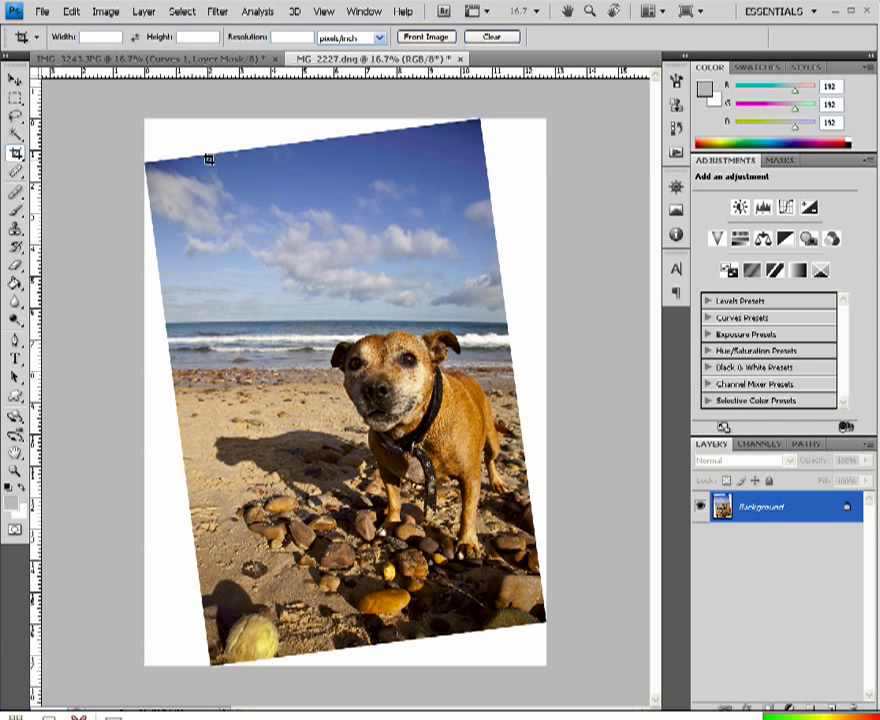
pyautogui.moveTo(210, 157); pyautogui.dragTo(537, 573)
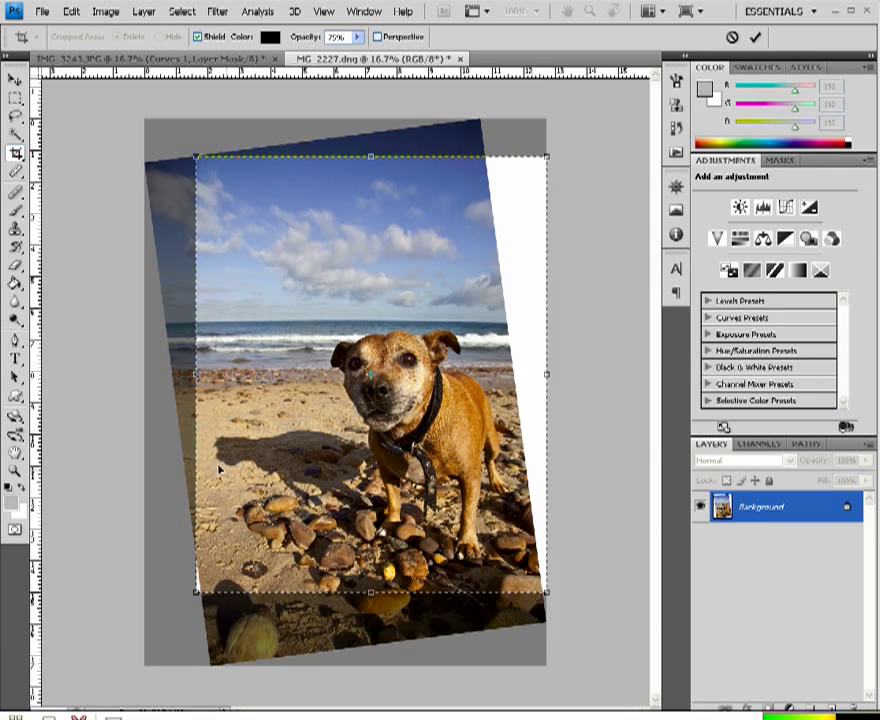
pyautogui.moveTo(347, 435)
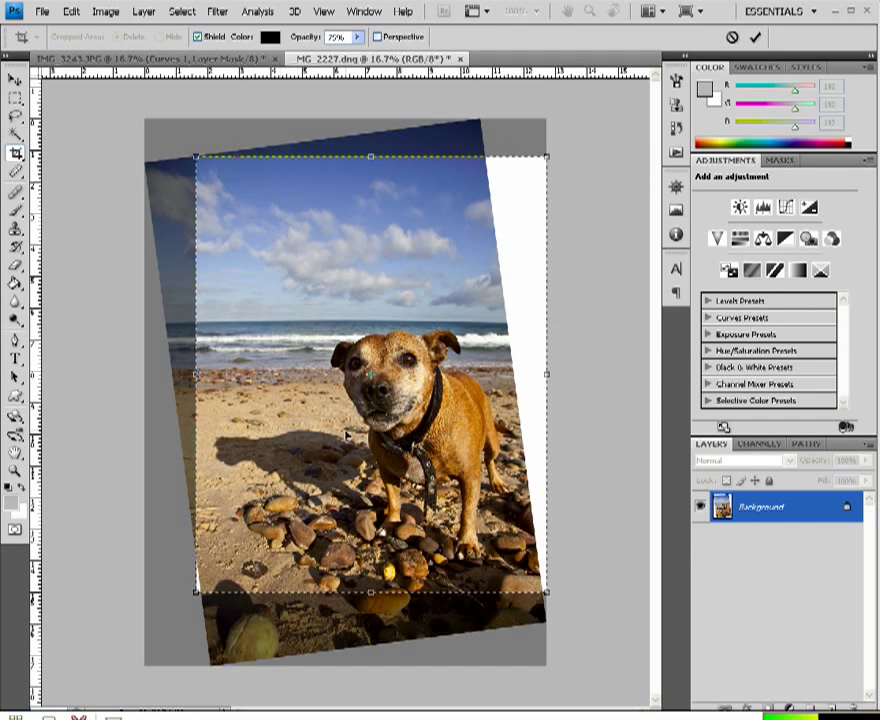
pyautogui.moveTo(545, 375); pyautogui.dragTo(530, 375)
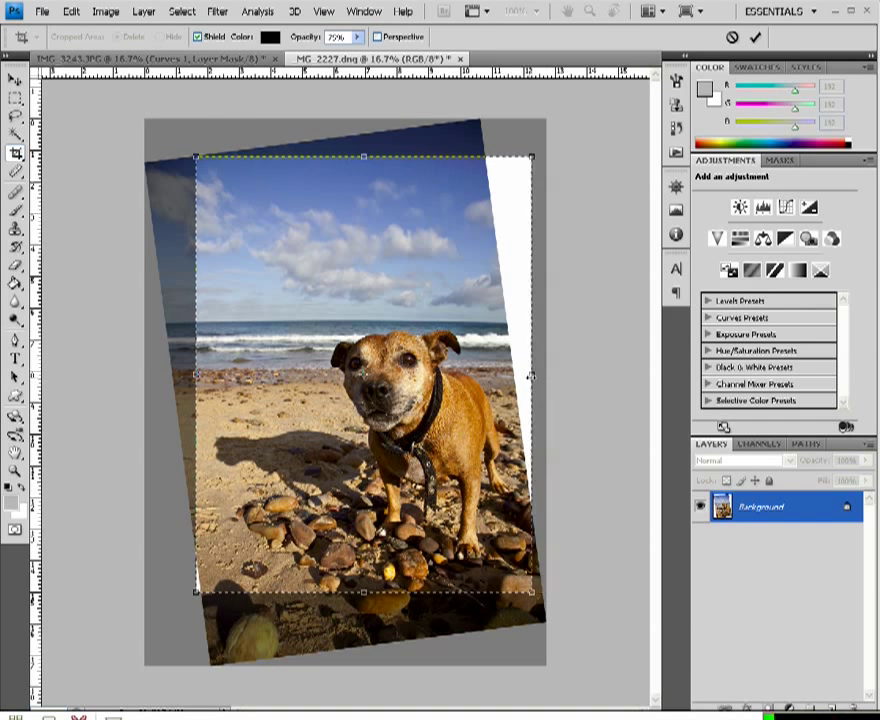